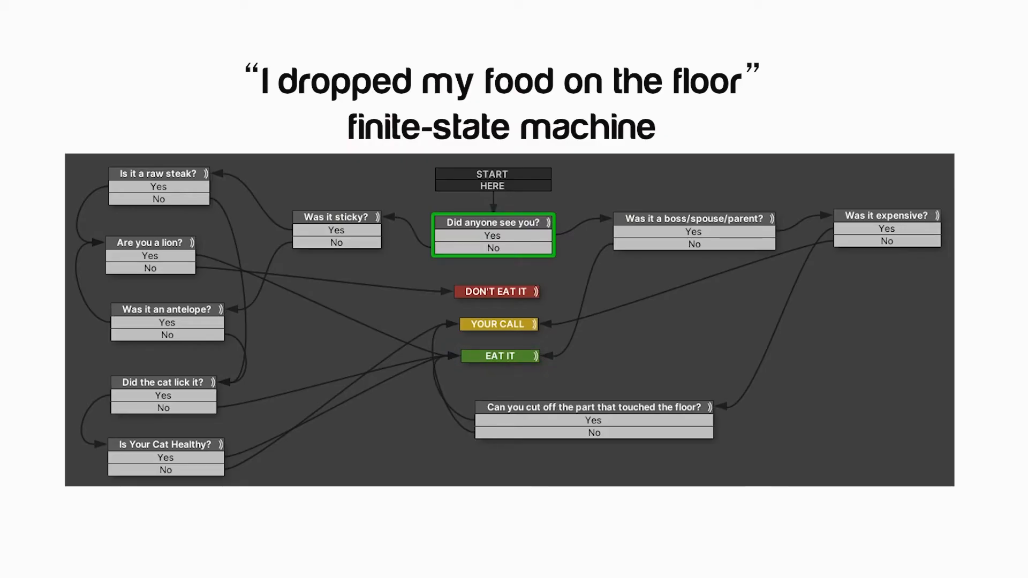
# Step: Advance from the dropped-food FSM slide to the Inspector showing the PlayMakerFSM component
pyautogui.click(163, 395)
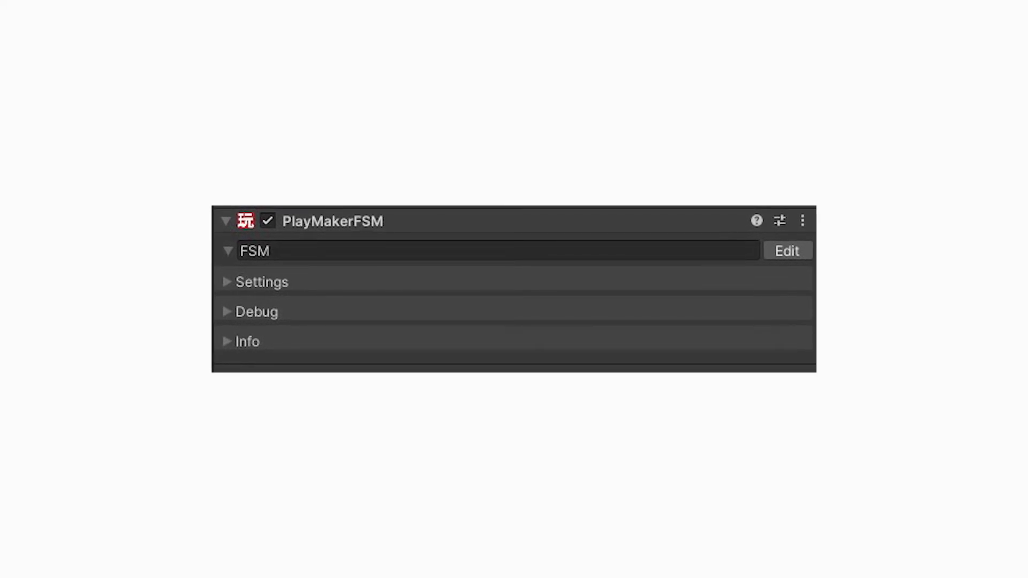
pyautogui.click(787, 251)
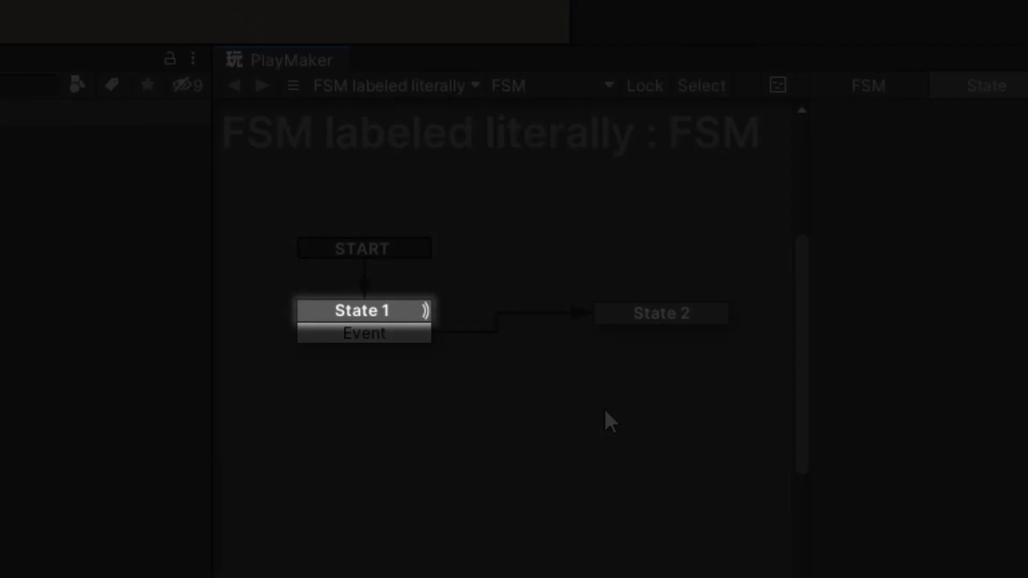
# Step: Advance from the State 1 to State 2 graph to the tennis ball-game FSM diagram
pyautogui.click(363, 334)
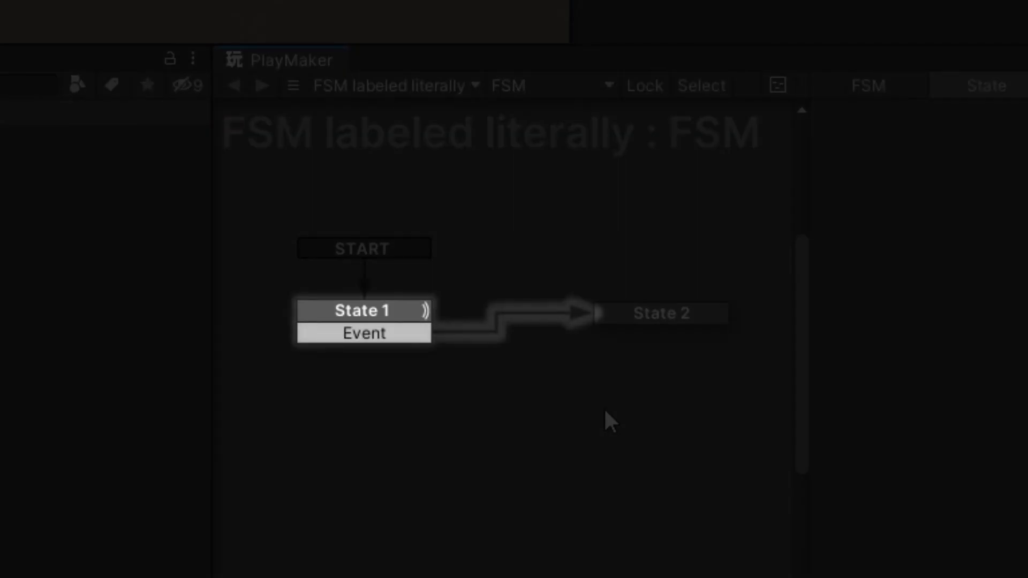
pyautogui.click(661, 312)
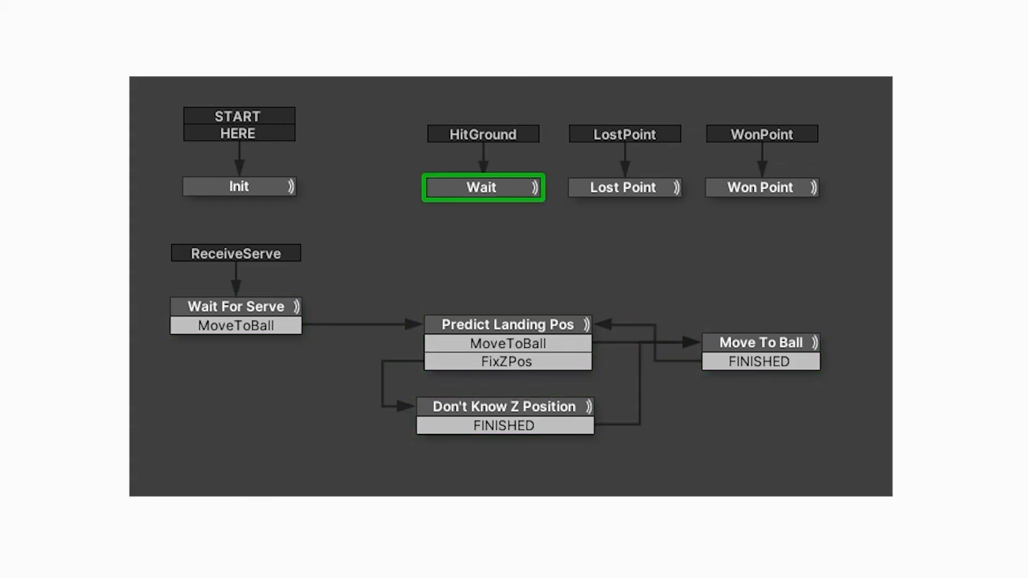
pyautogui.click(235, 314)
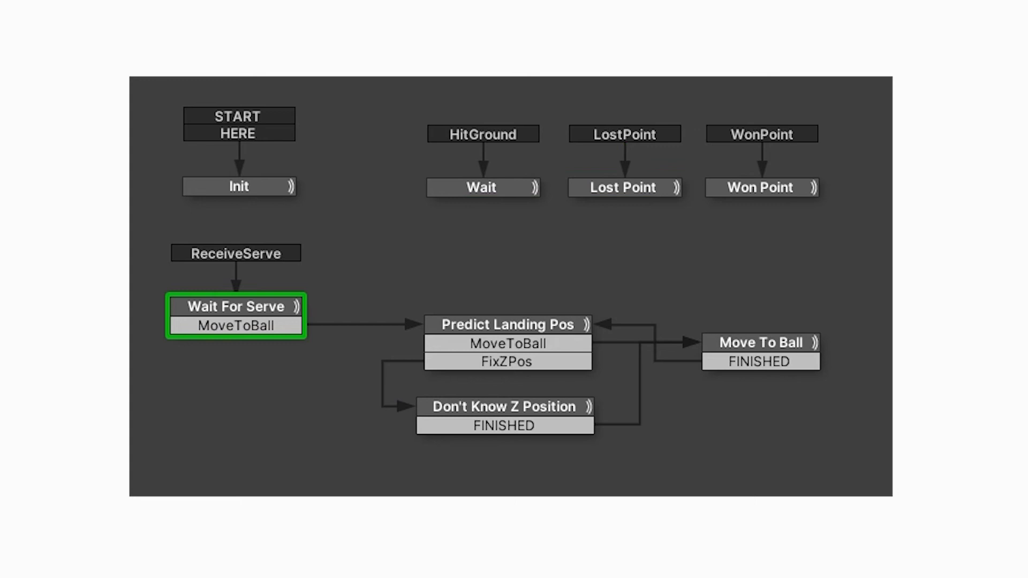